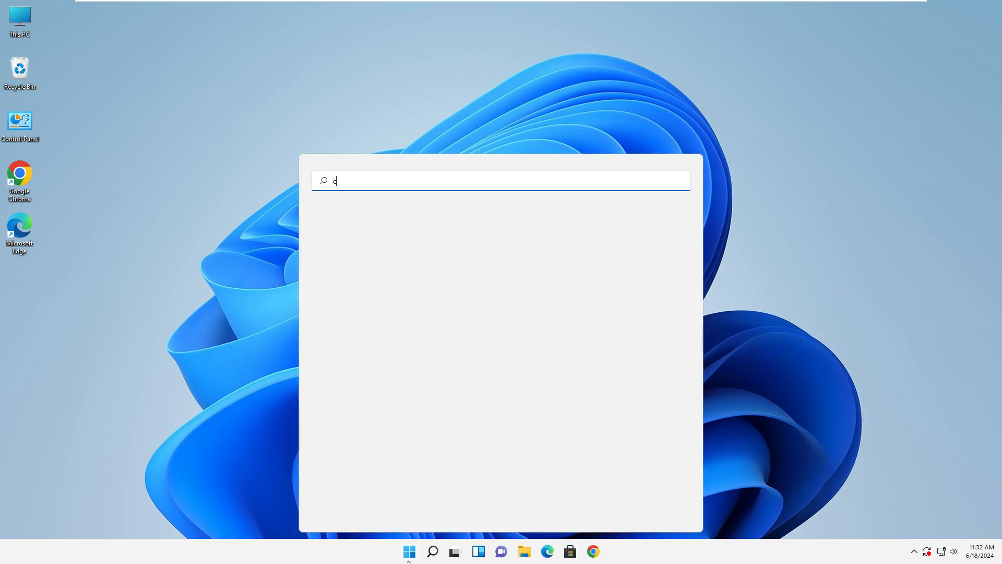
Search 'cmd' in Start and launch Command Prompt with Run as administrator
{"action": "type", "text": "md"}
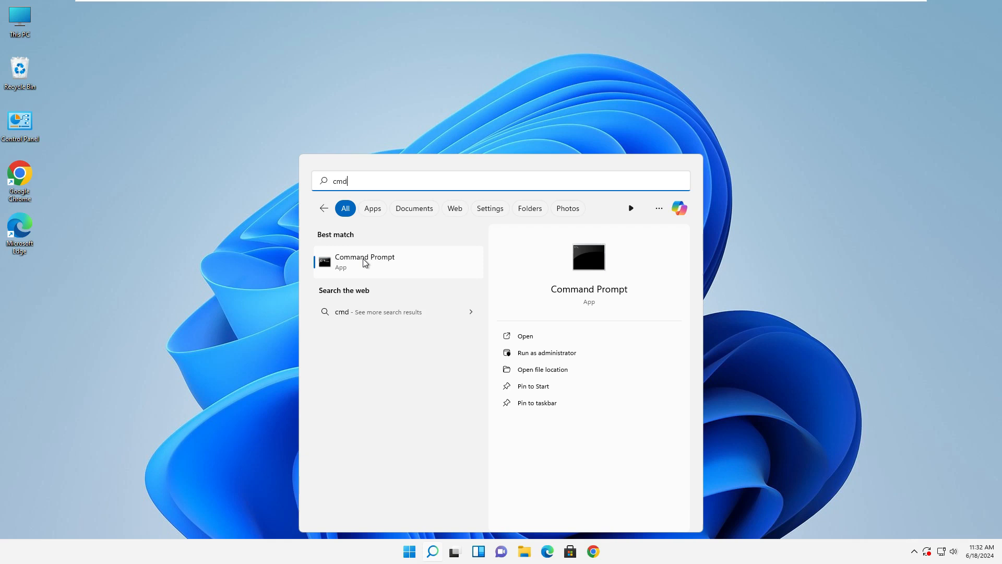
{"action": "right_click", "coordinate": [364, 261]}
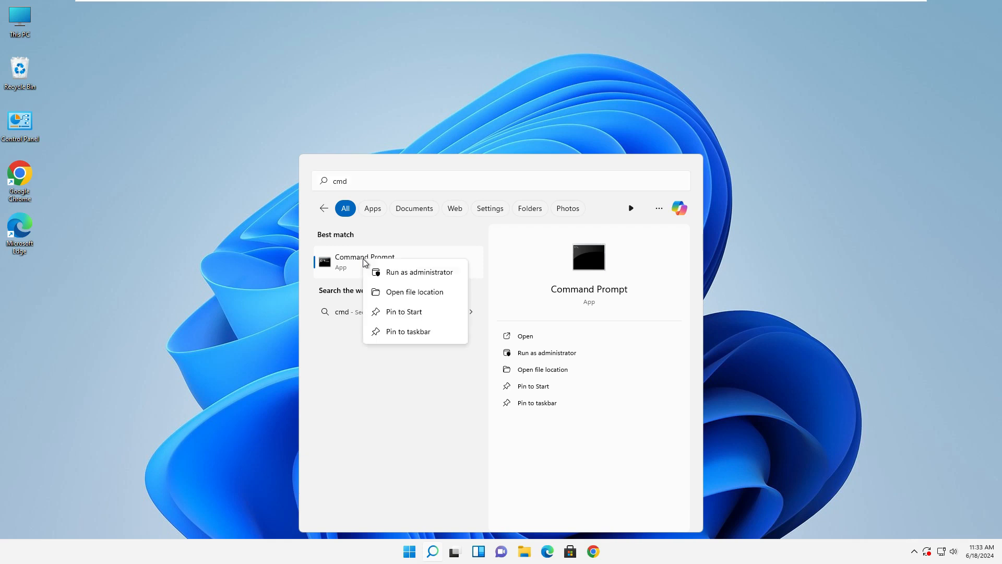
{"action": "mouse_move", "coordinate": [437, 266]}
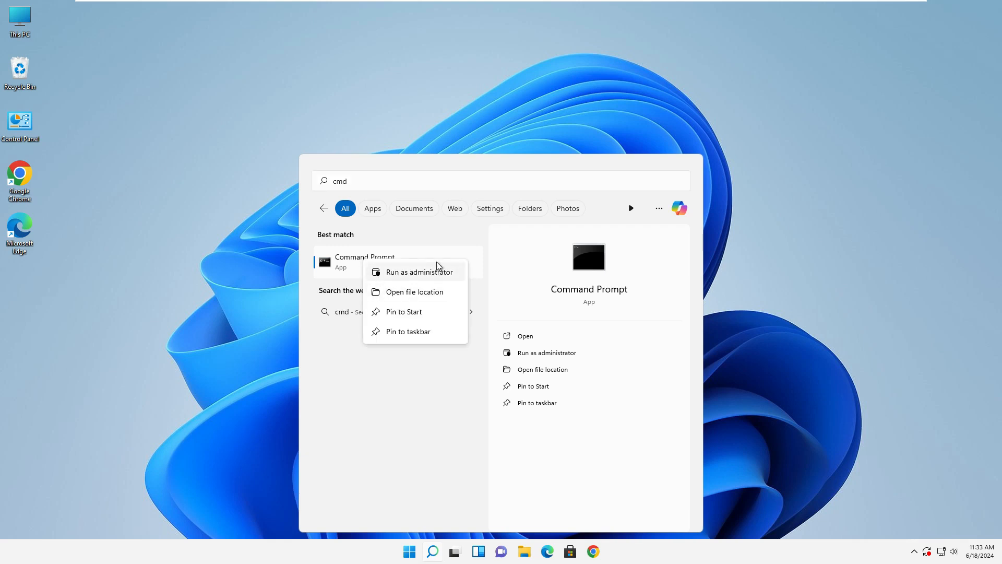
{"action": "left_click", "coordinate": [420, 271]}
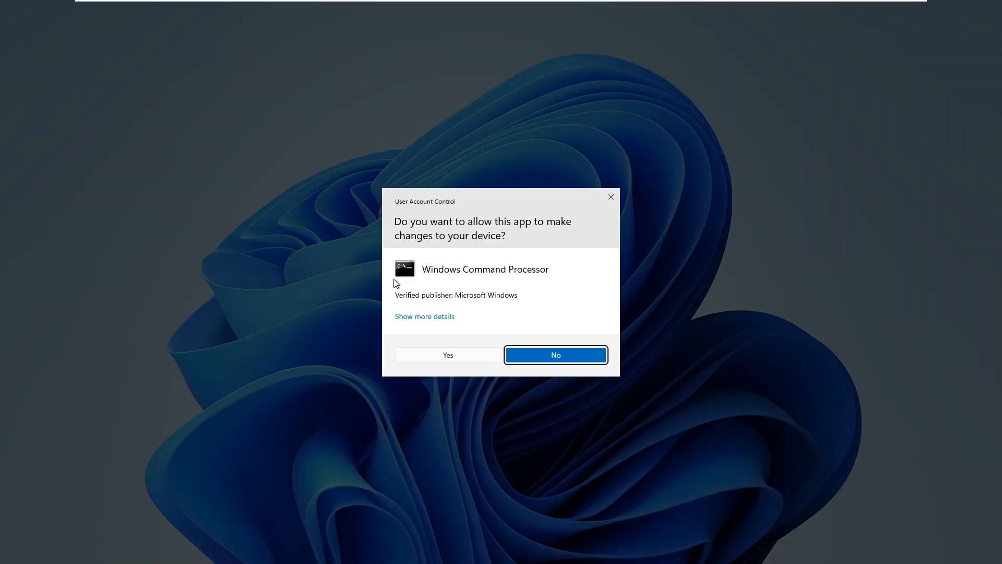
Confirm the UAC prompt and run 'net user administrator /active:yes' to enable the account
{"action": "left_click", "coordinate": [447, 354]}
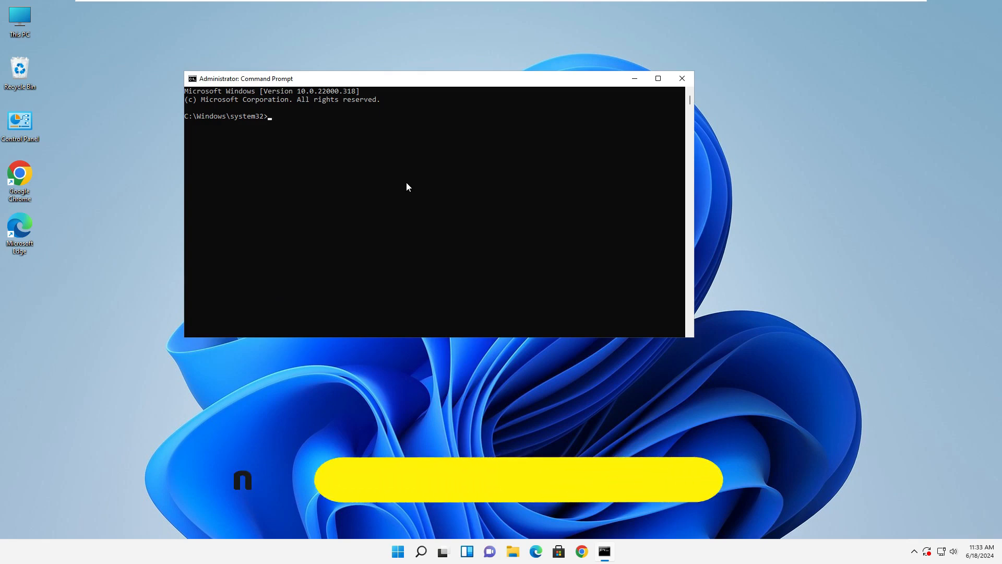
{"action": "type", "text": "net u"}
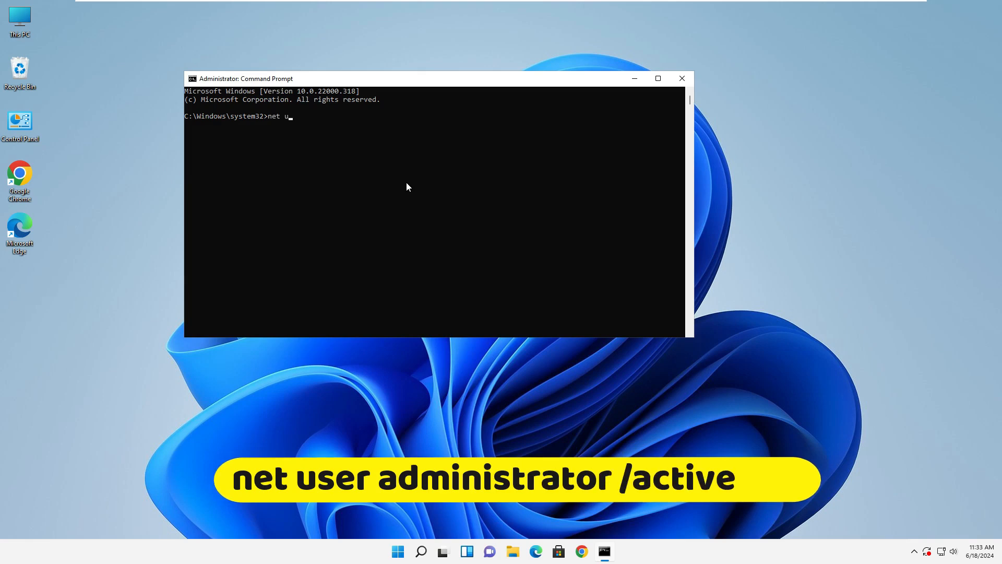
{"action": "type", "text": "ser adminis"}
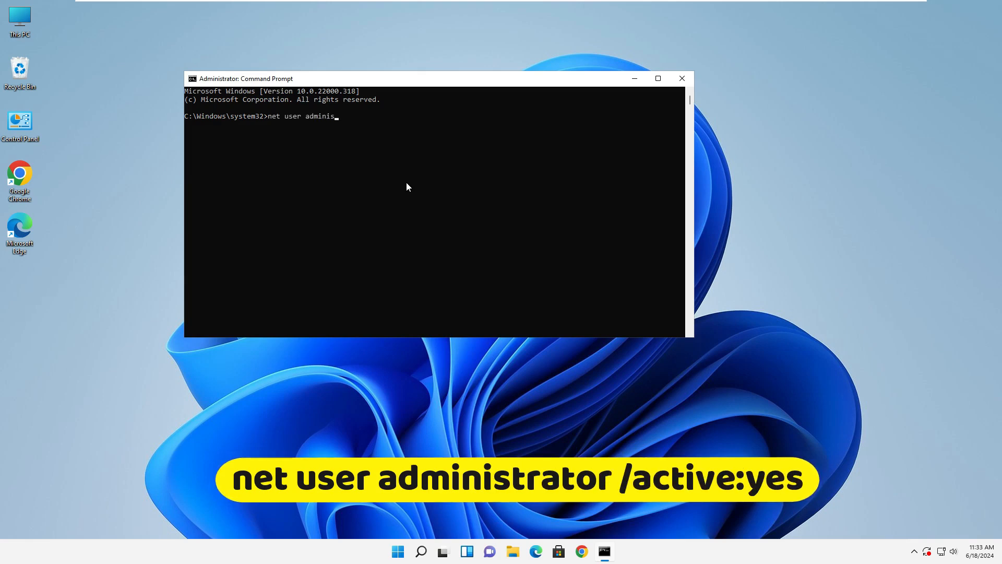
{"action": "type", "text": "trator"}
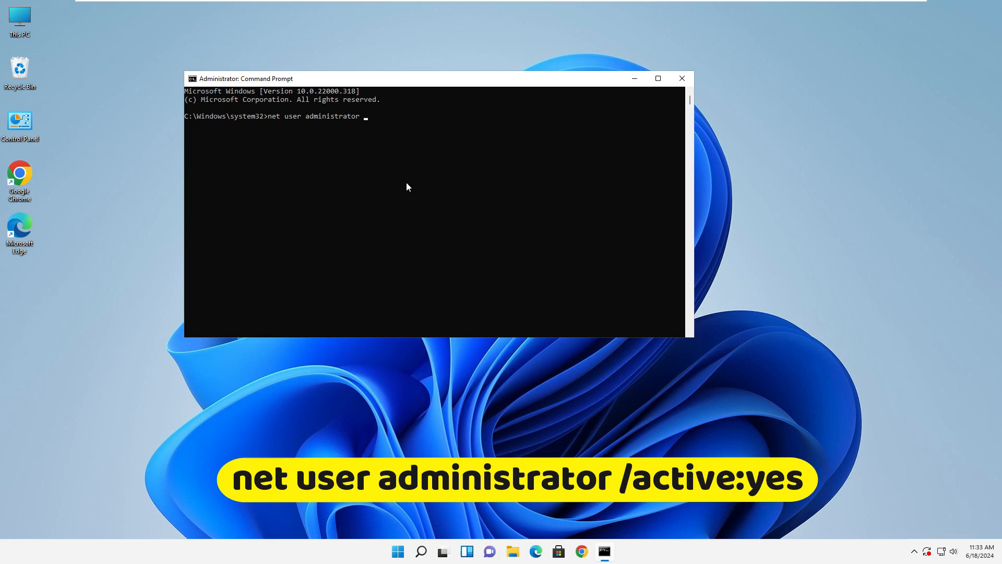
{"action": "type", "text": "/act"}
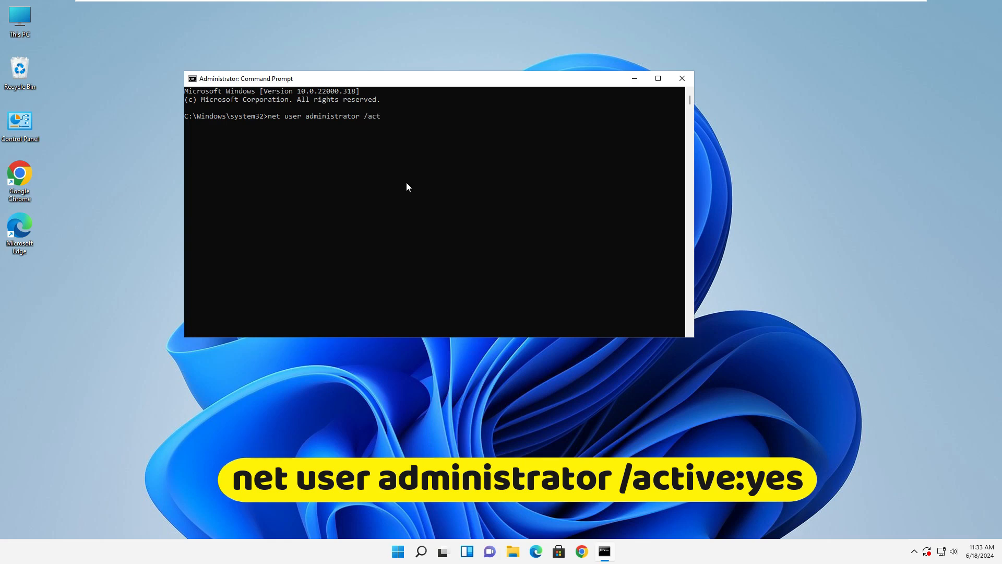
{"action": "type", "text": "ive:"}
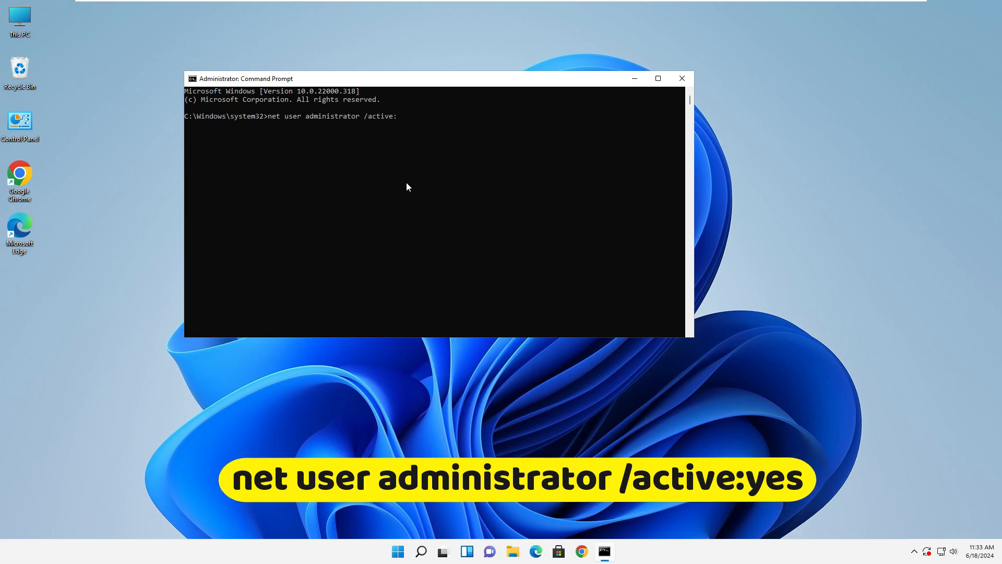
{"action": "type", "text": "yes"}
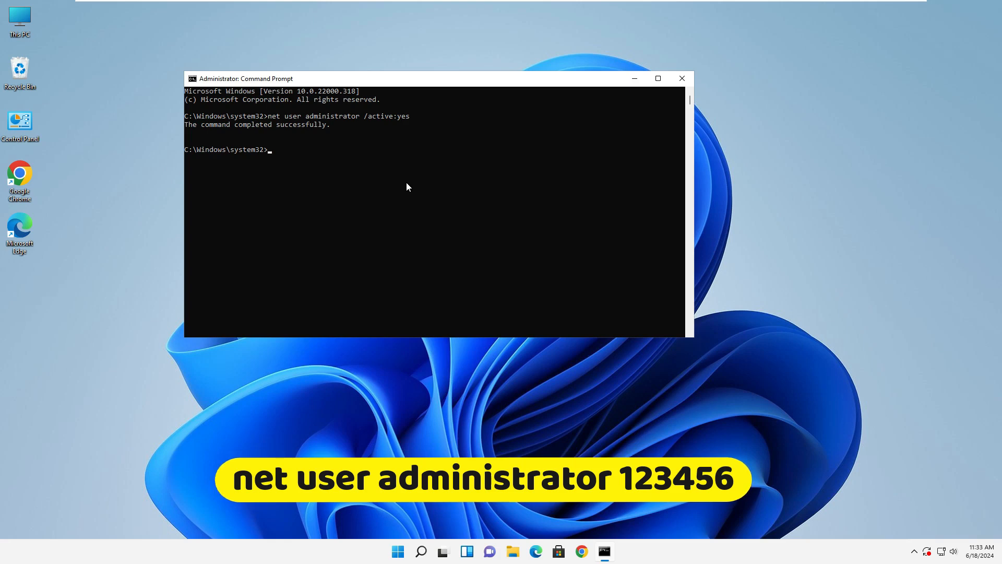
{"action": "type", "text": "net"}
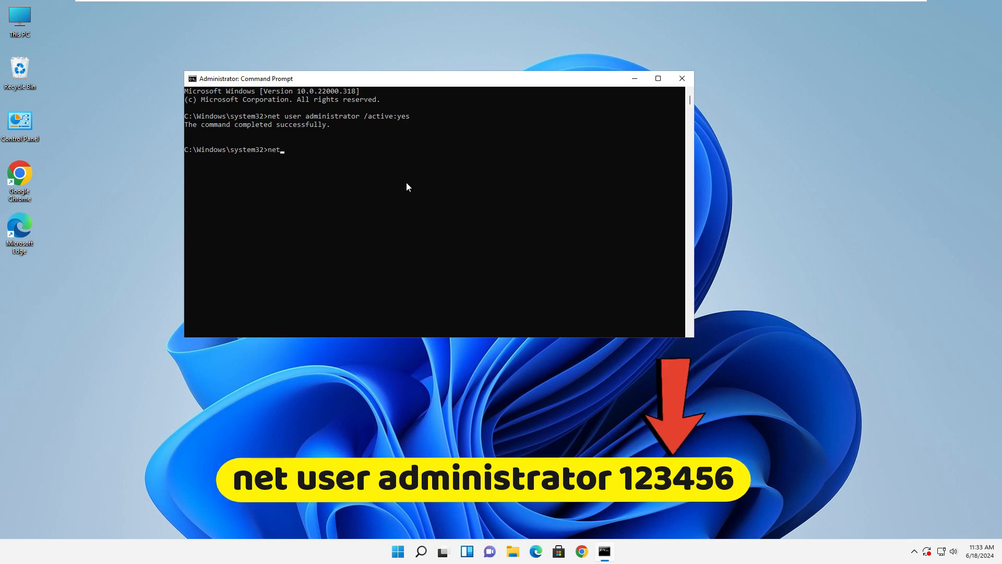
{"action": "type", "text": "user administrator"}
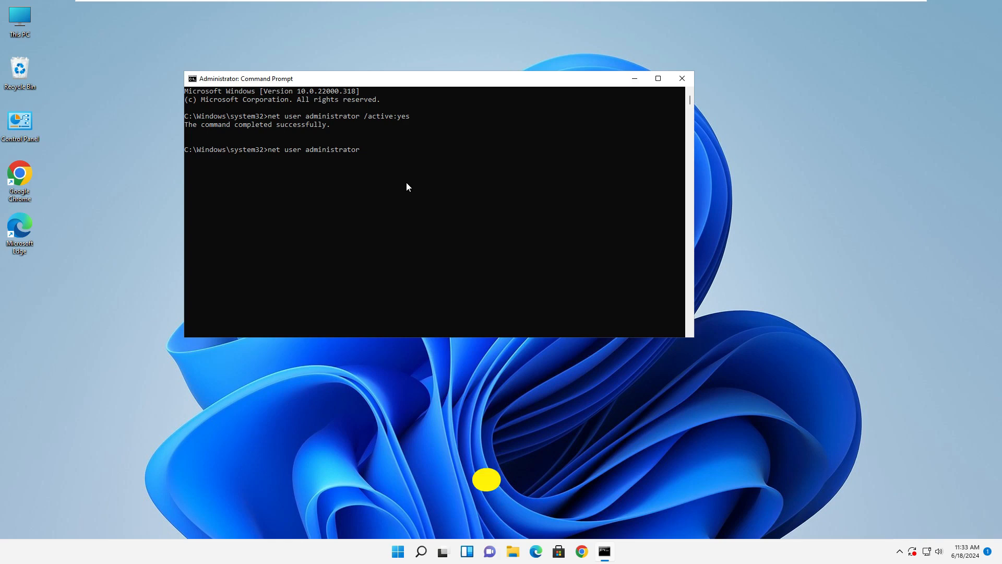
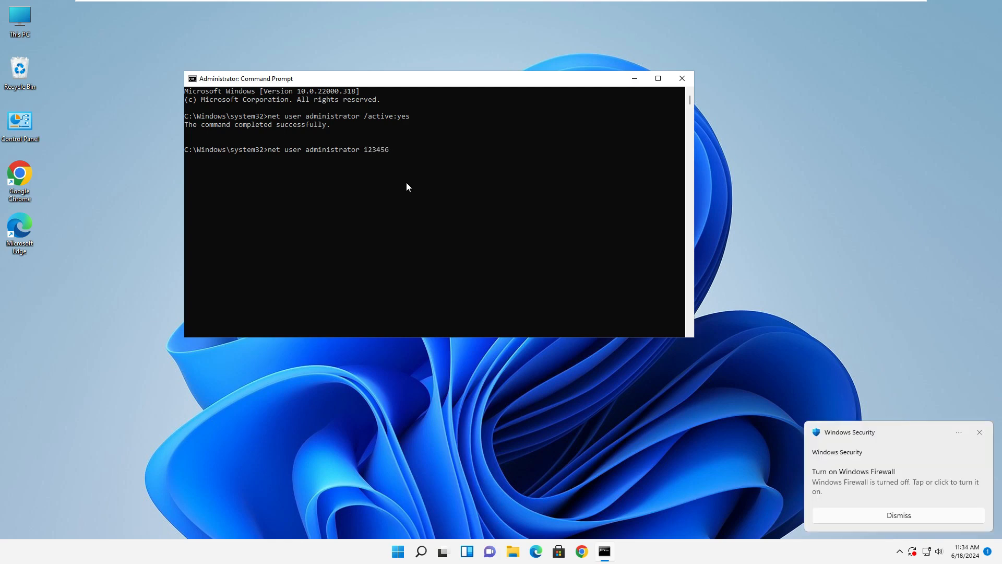
{"action": "key", "text": "Return"}
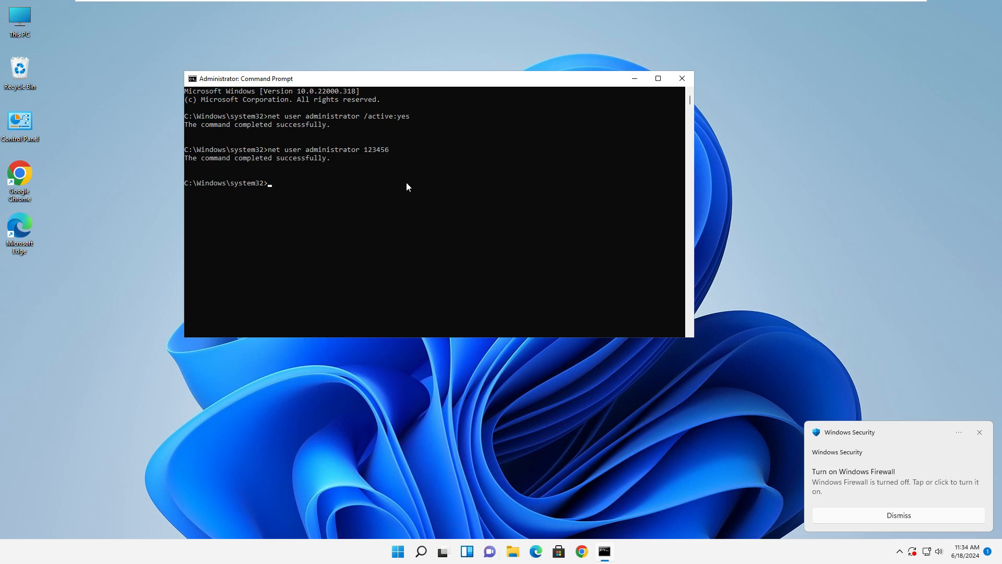
{"action": "left_click", "coordinate": [897, 515]}
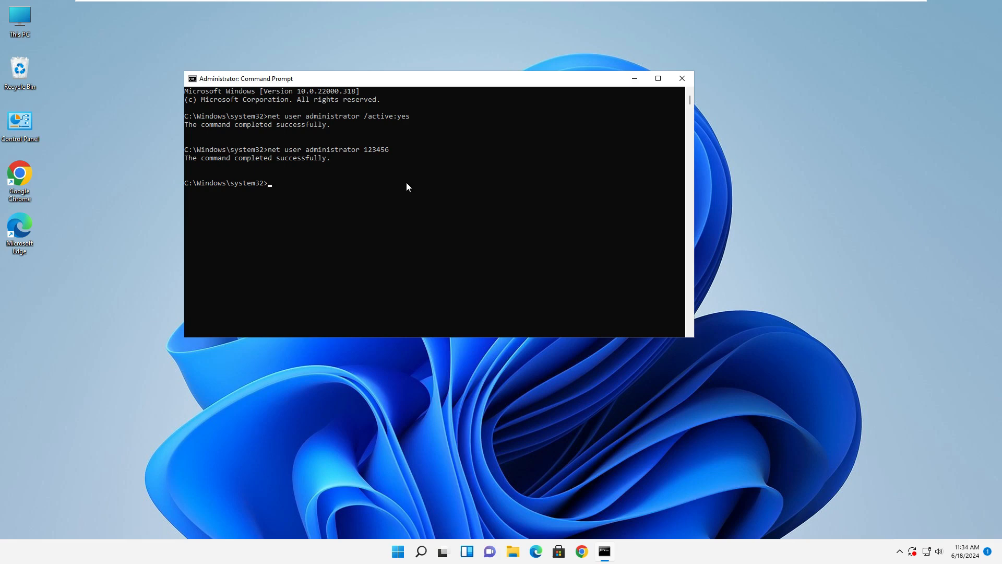
Run 'net user administrator' to display account details confirming Account active Yes
{"action": "type", "text": "net user ad"}
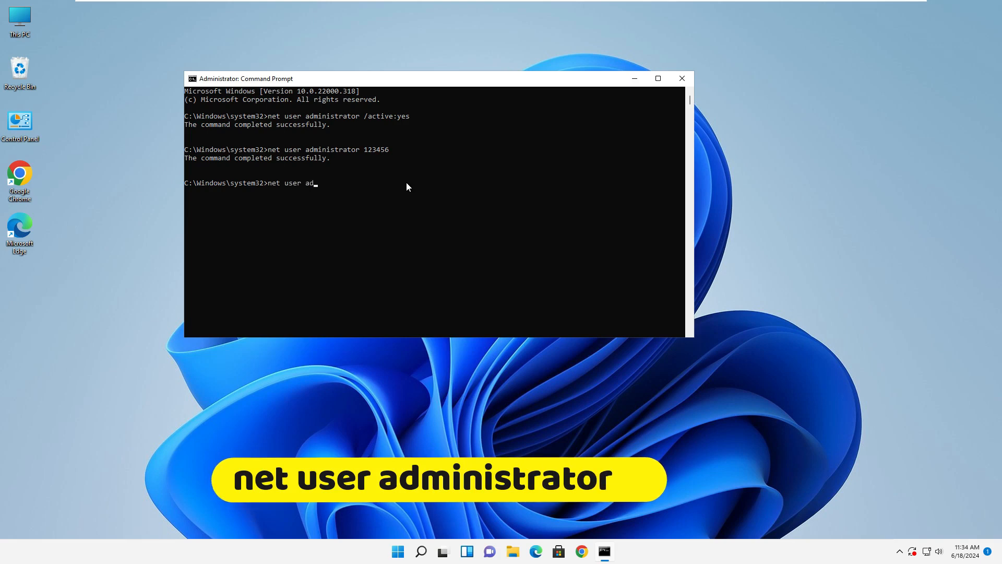
{"action": "type", "text": "ministrat"}
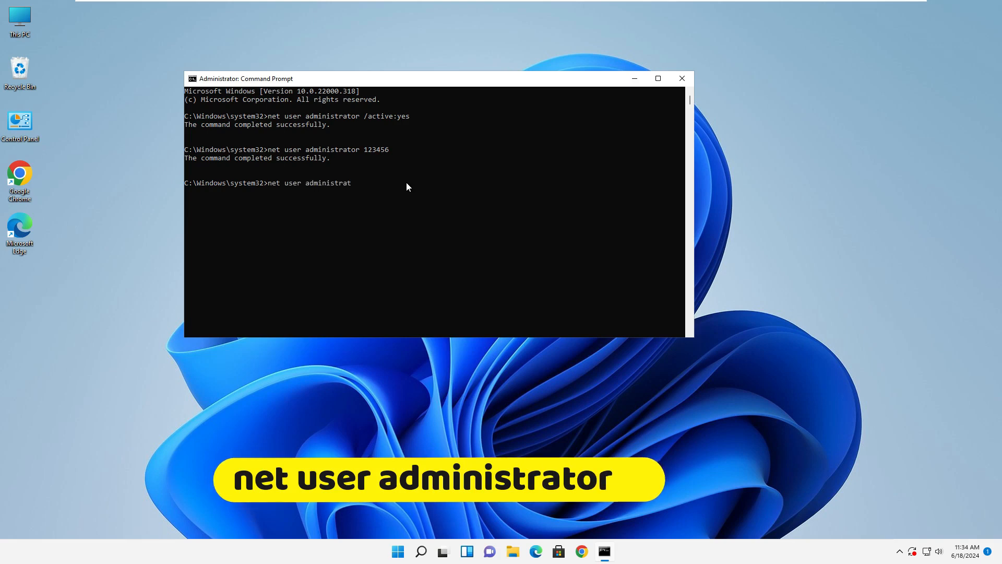
{"action": "key", "text": "Return"}
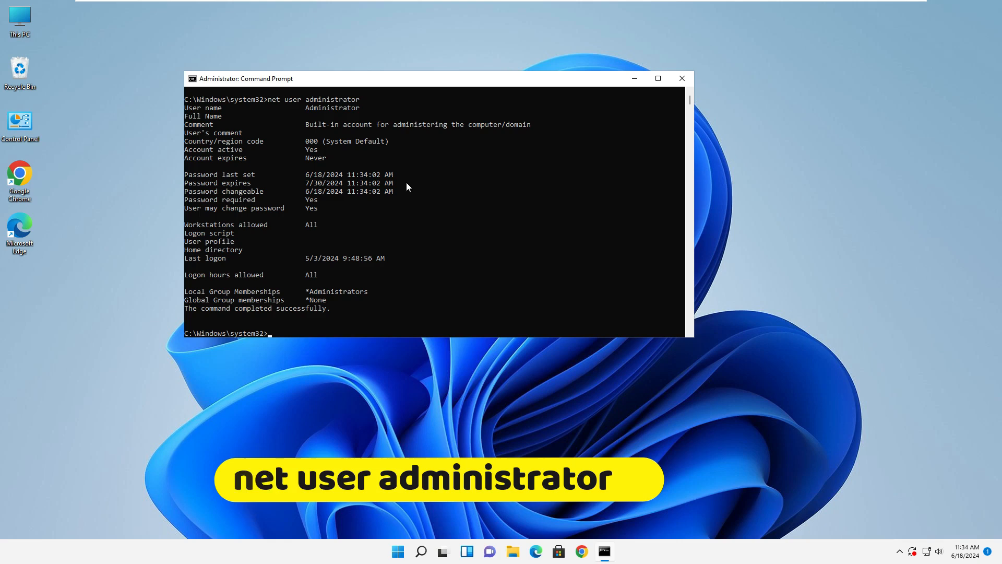